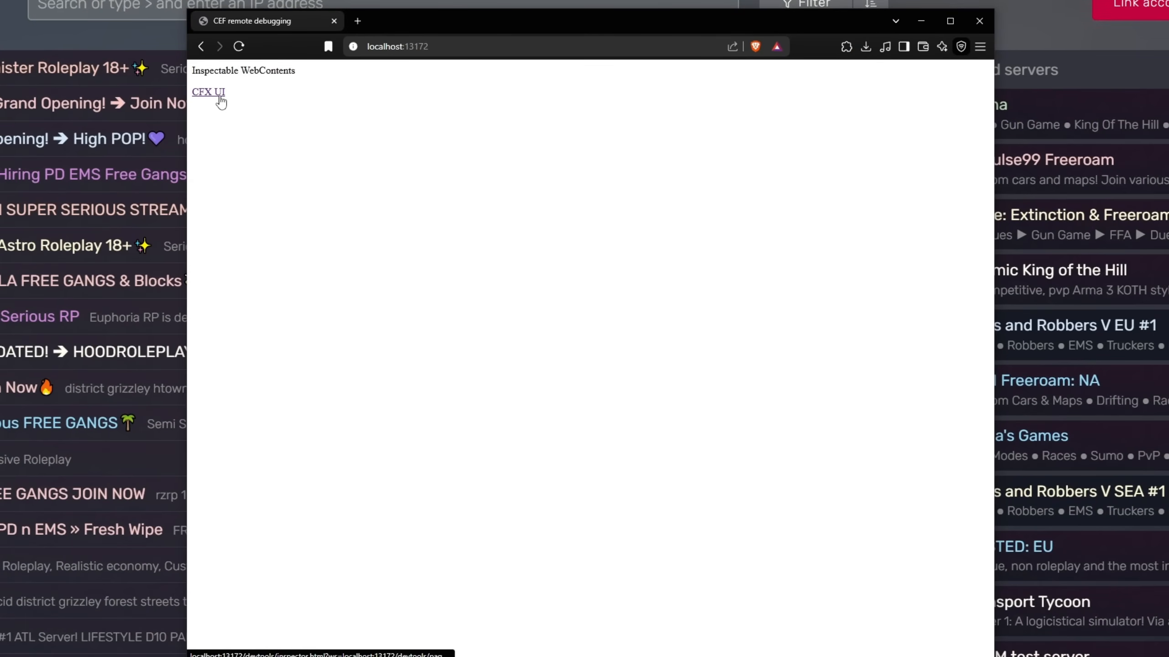
# - Inspect the CFX UI page from the CEF remote debugging list and bring up the DevTools command menu
pyautogui.click(208, 91)
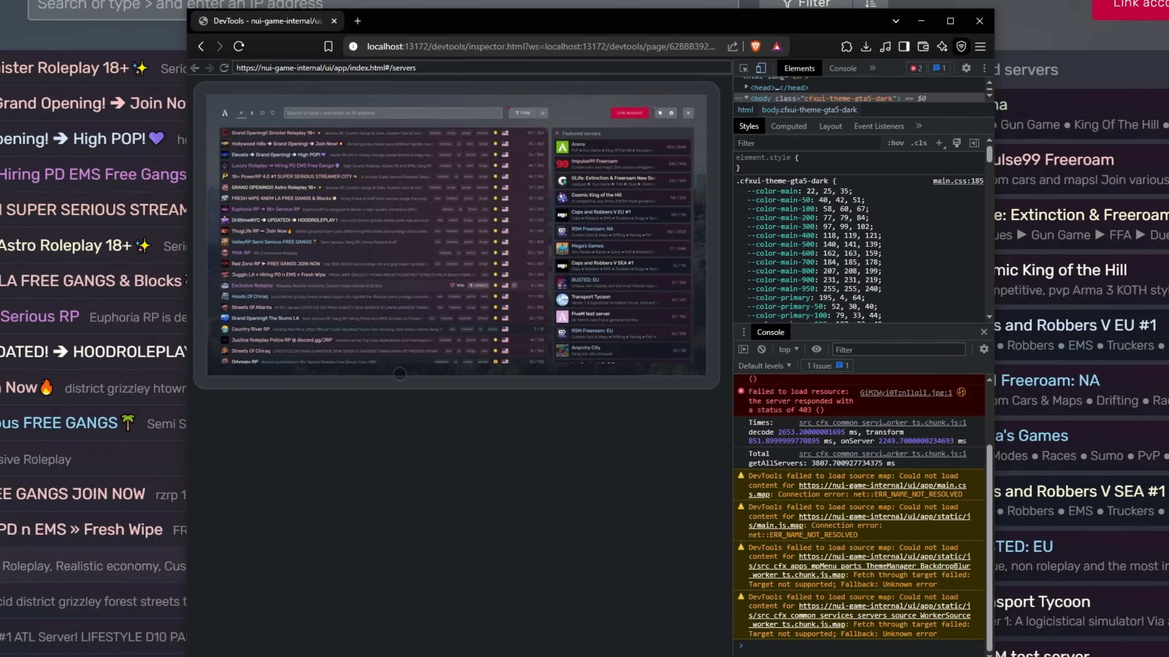
pyautogui.press('ctrl+shift+p')
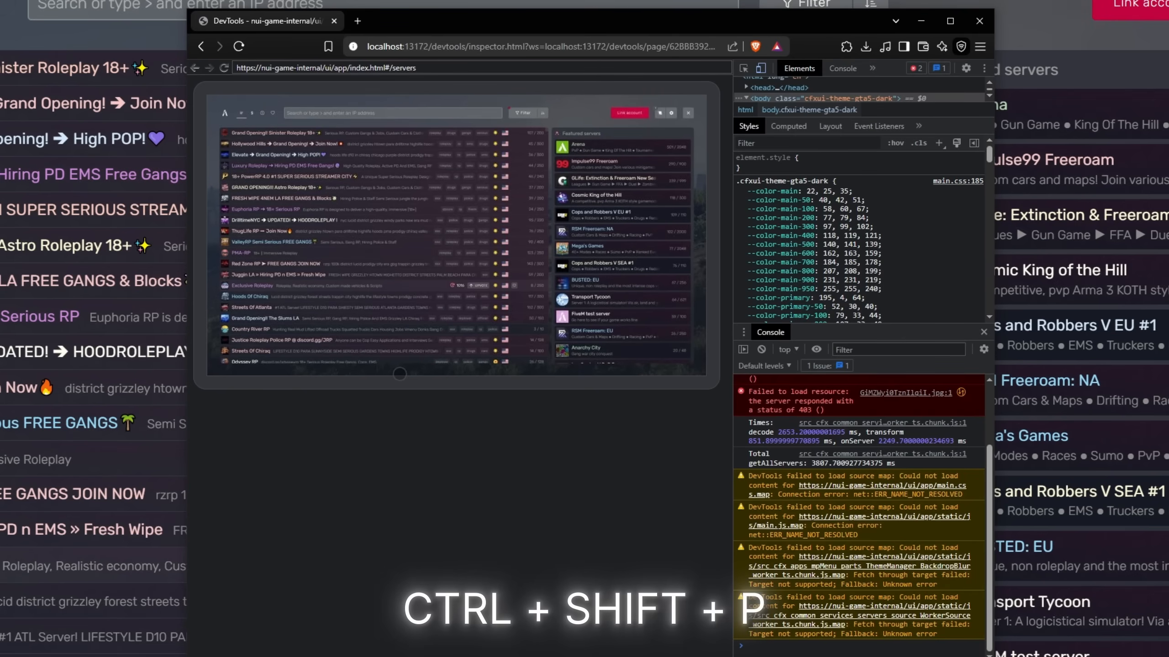
pyautogui.press('ctrl+shift+p')
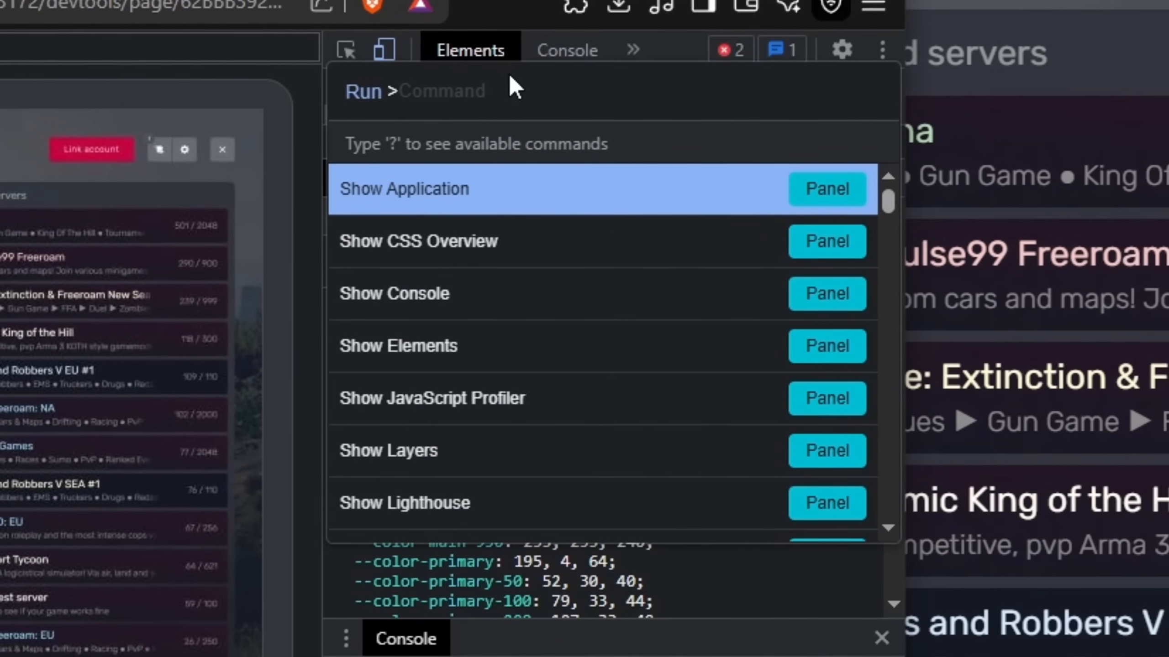
# - Search the command menu for 'network' to reach Show Network request blocking
pyautogui.write('netwrok')
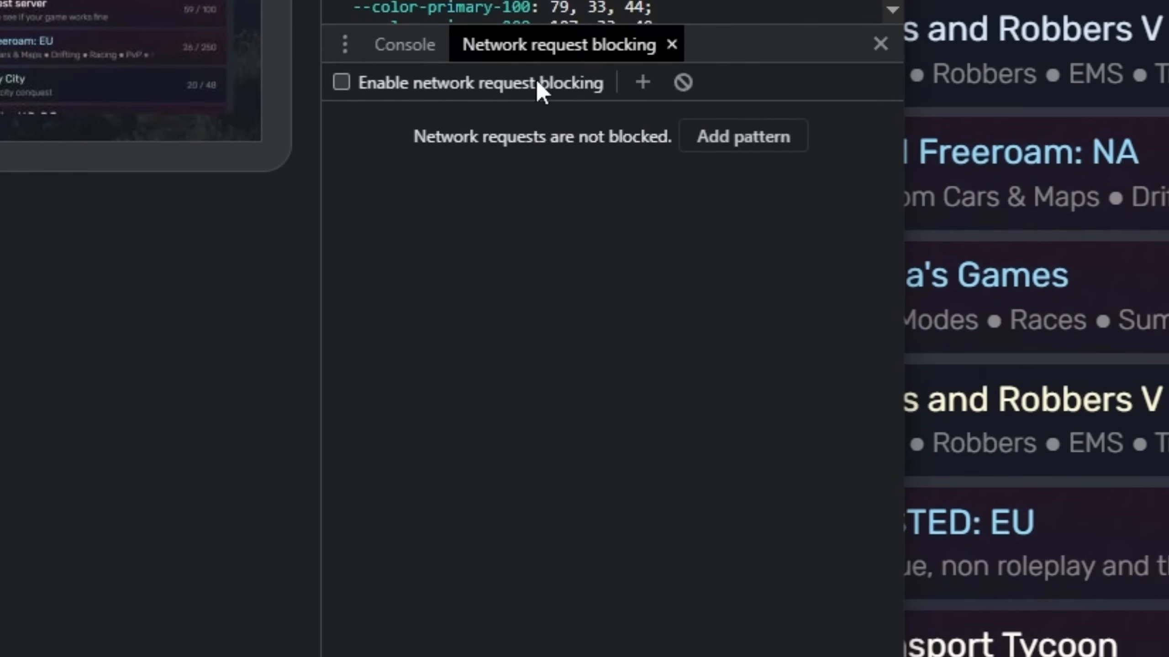
pyautogui.moveTo(351, 97)
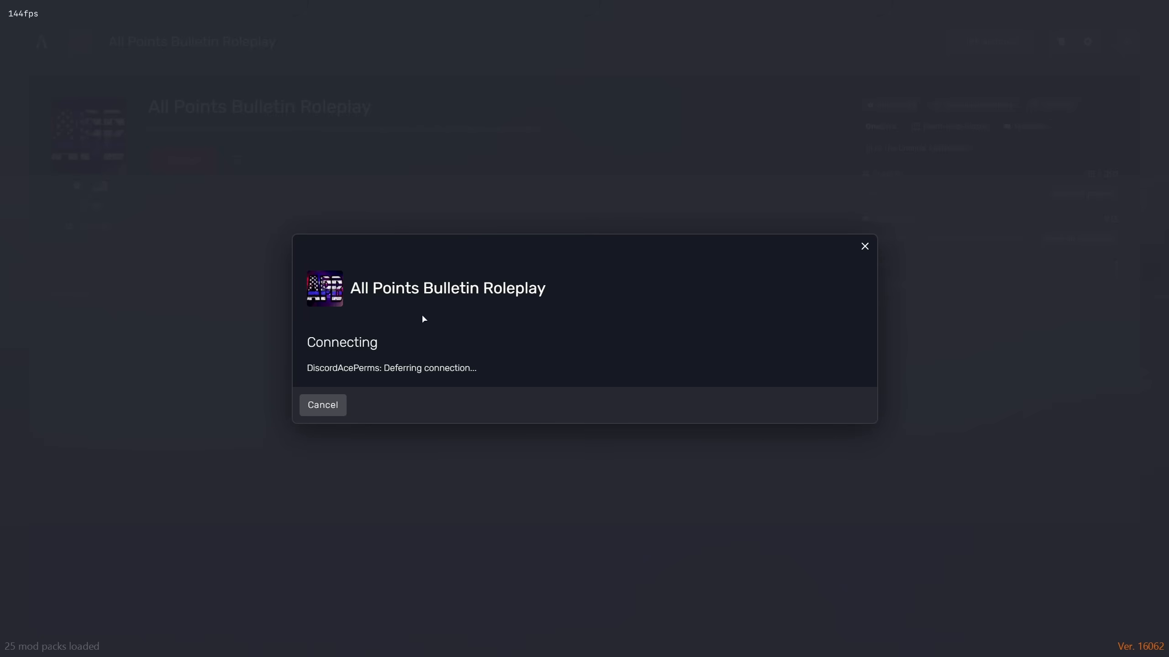
pyautogui.moveTo(380, 390)
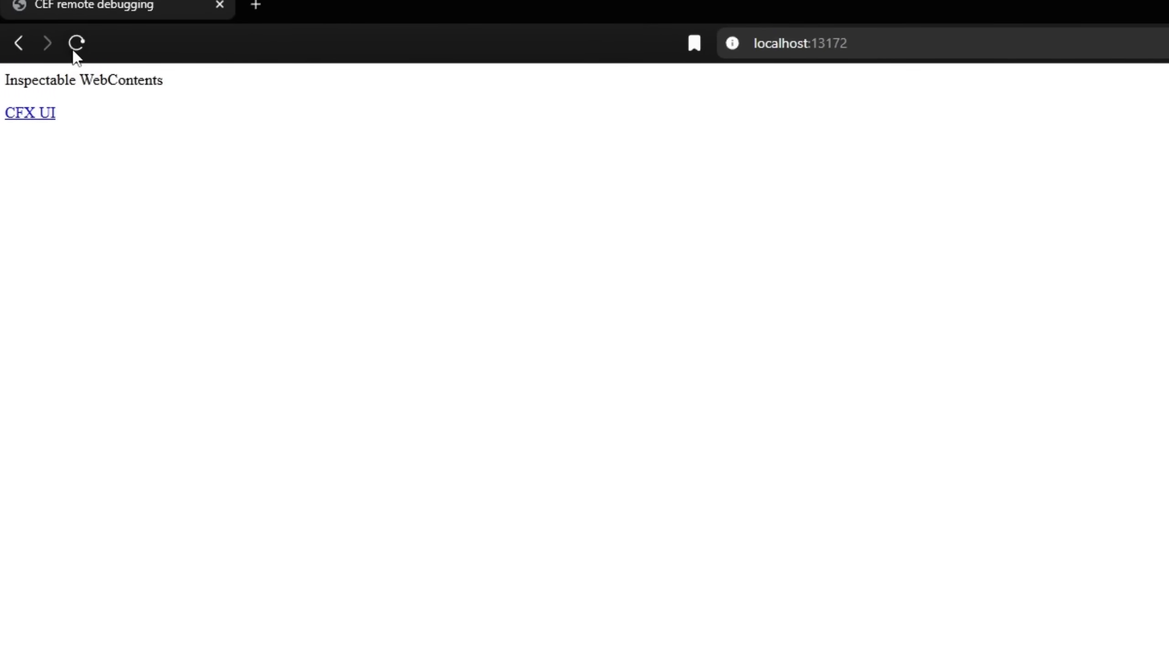
# - Reload the localhost:13172 page list and inspect the CitizenFX root UI
pyautogui.click(77, 43)
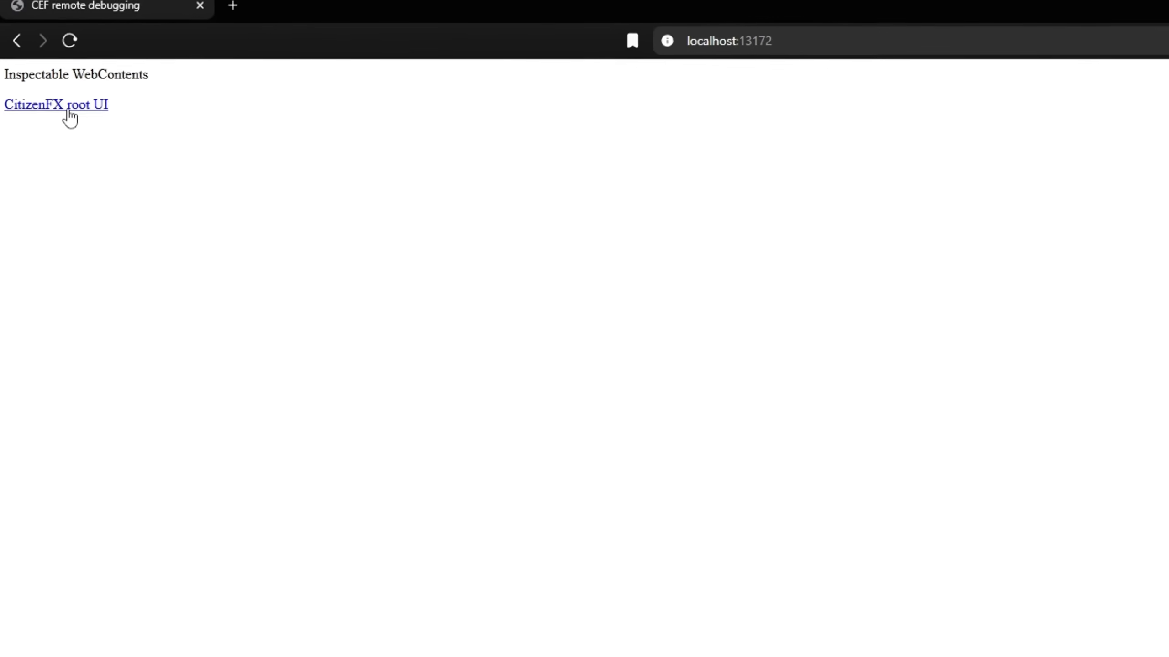
pyautogui.click(55, 104)
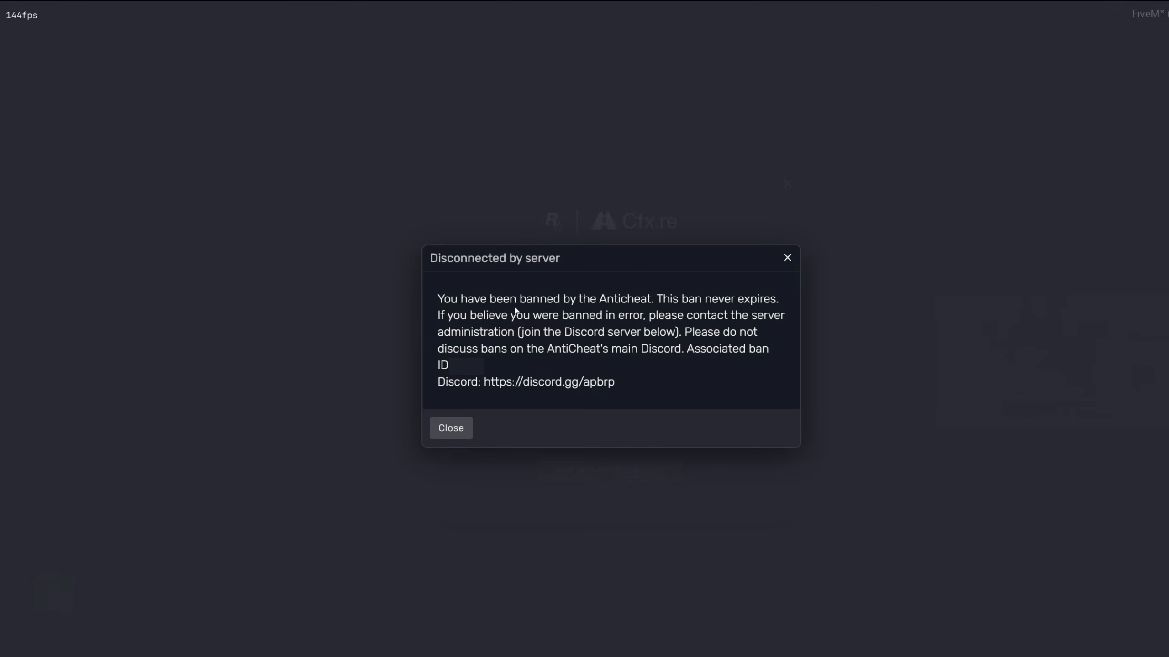
pyautogui.moveTo(517, 311)
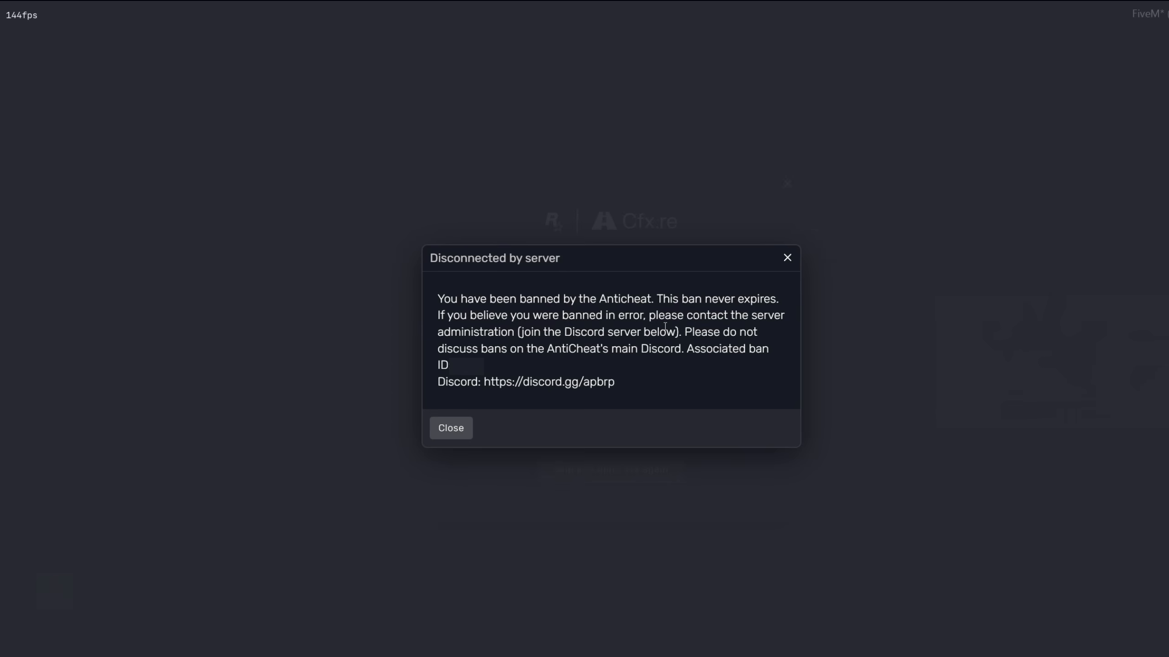
pyautogui.moveTo(445, 420)
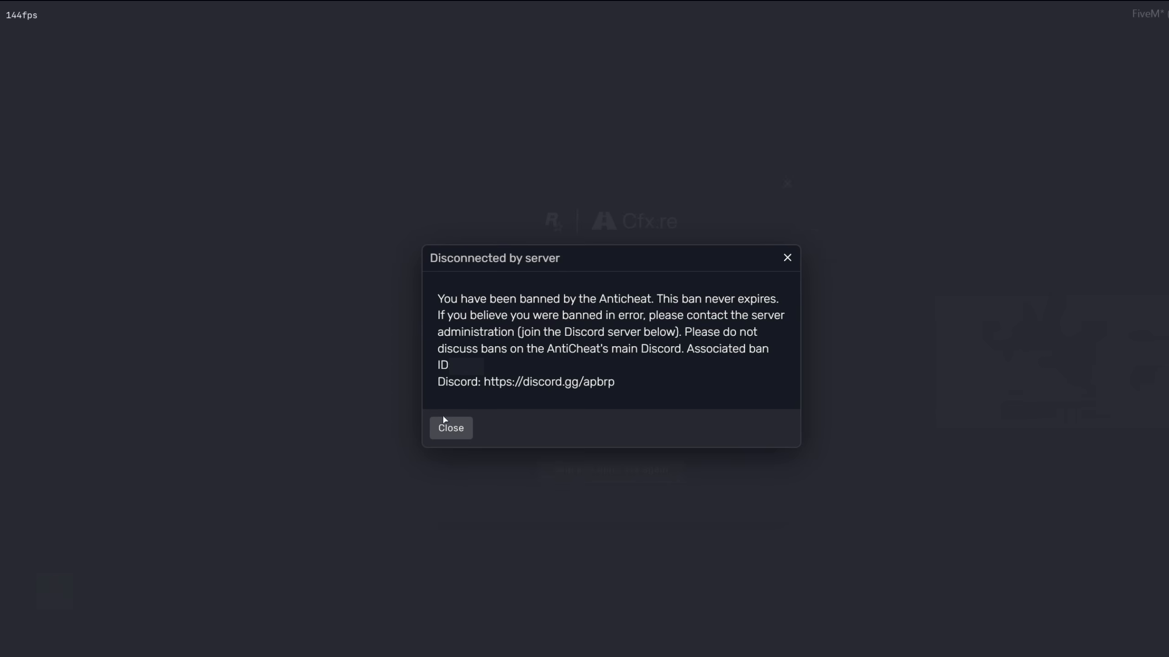
# - Close the 'Disconnected by server' ban dialog to return to the FiveM main menu
pyautogui.click(450, 428)
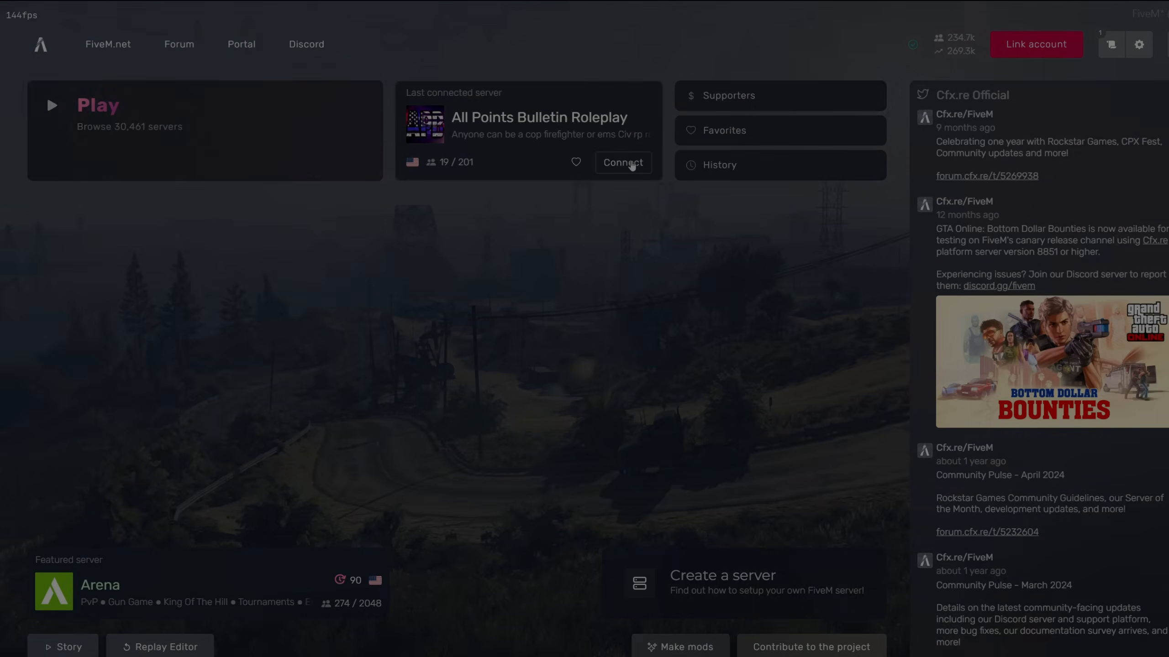